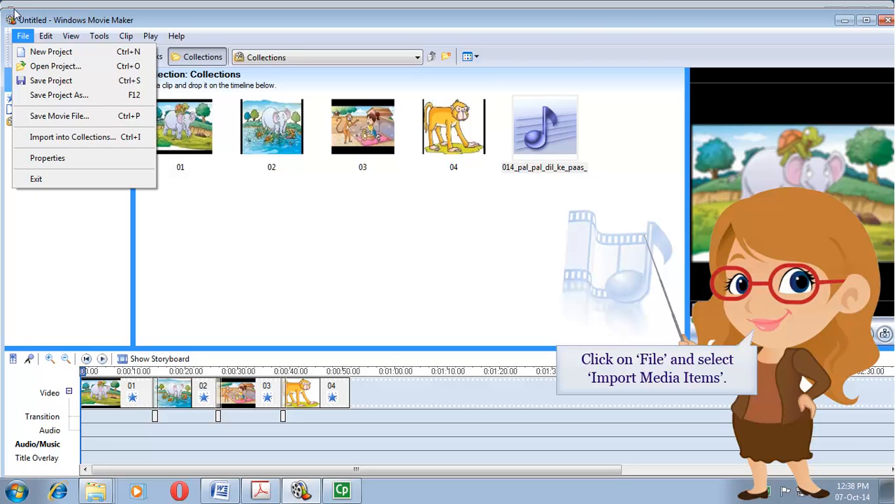
- Choose Import into Collections from the File menu
left_click(73, 137)
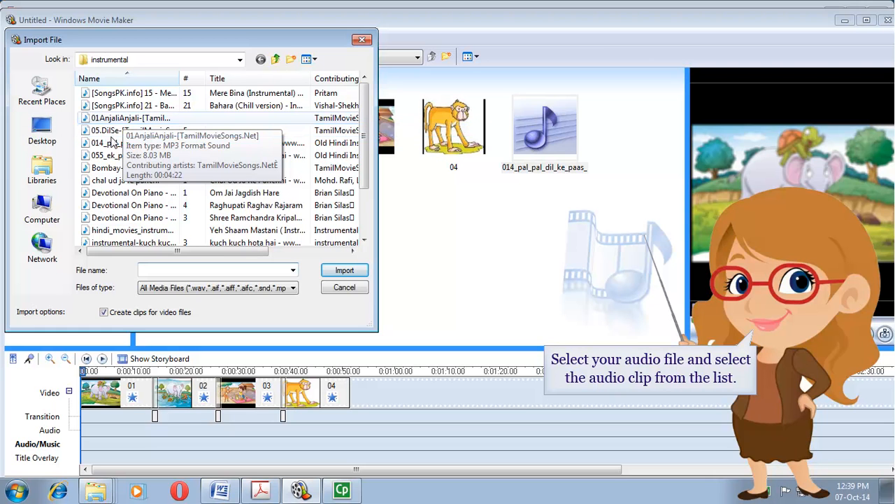
- Import the 05.DilSe-[TamilMovieSongs.Net] song from the instrumental folder
left_click(129, 130)
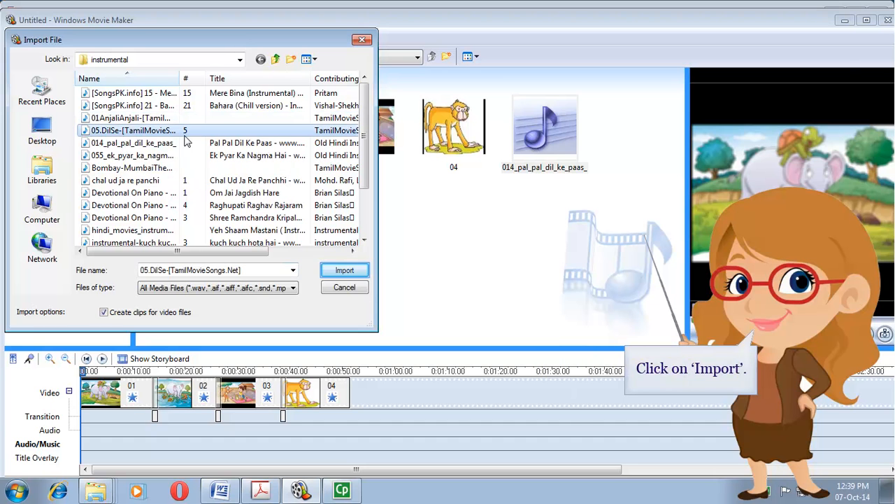
left_click(344, 271)
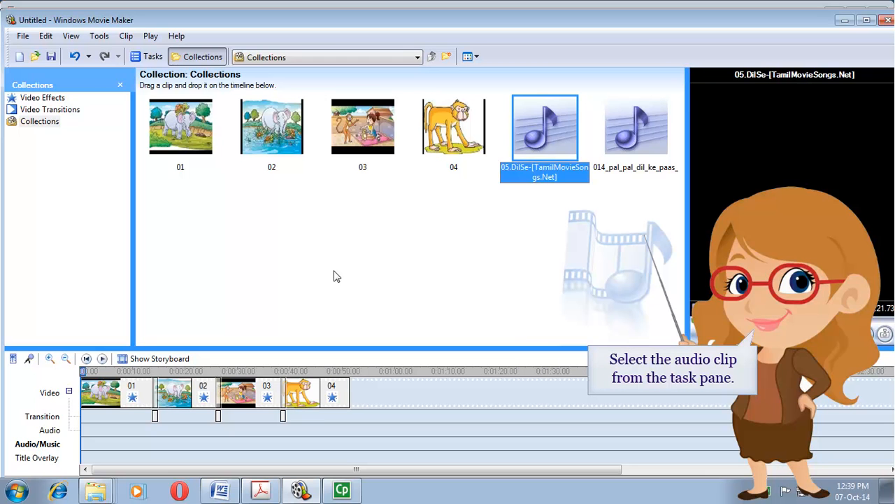
mouse_move(555, 143)
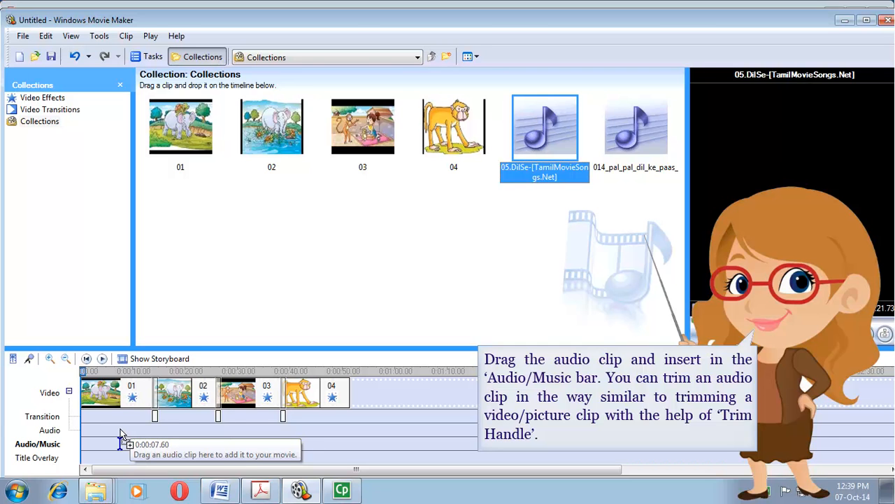
- Drag the 05.DilSe clip onto the Audio/Music track below the four pictures
left_click_drag(545, 127, 210, 444)
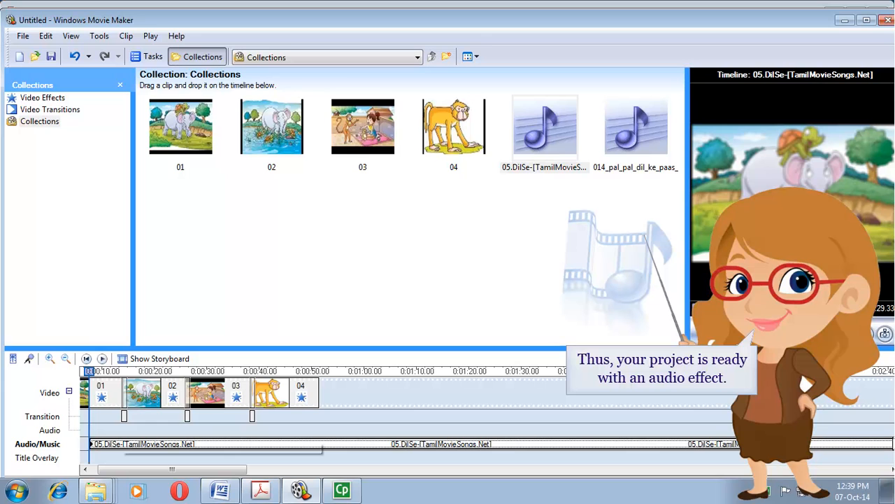